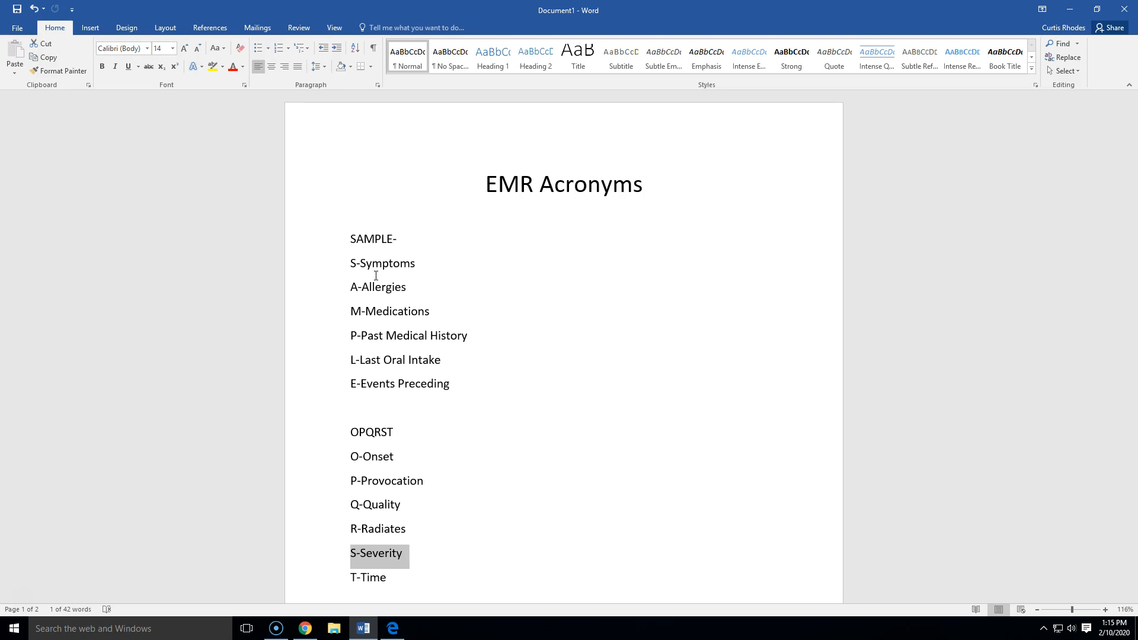
{"action": "scroll", "scroll_direction": "down", "scroll_amount": 3}
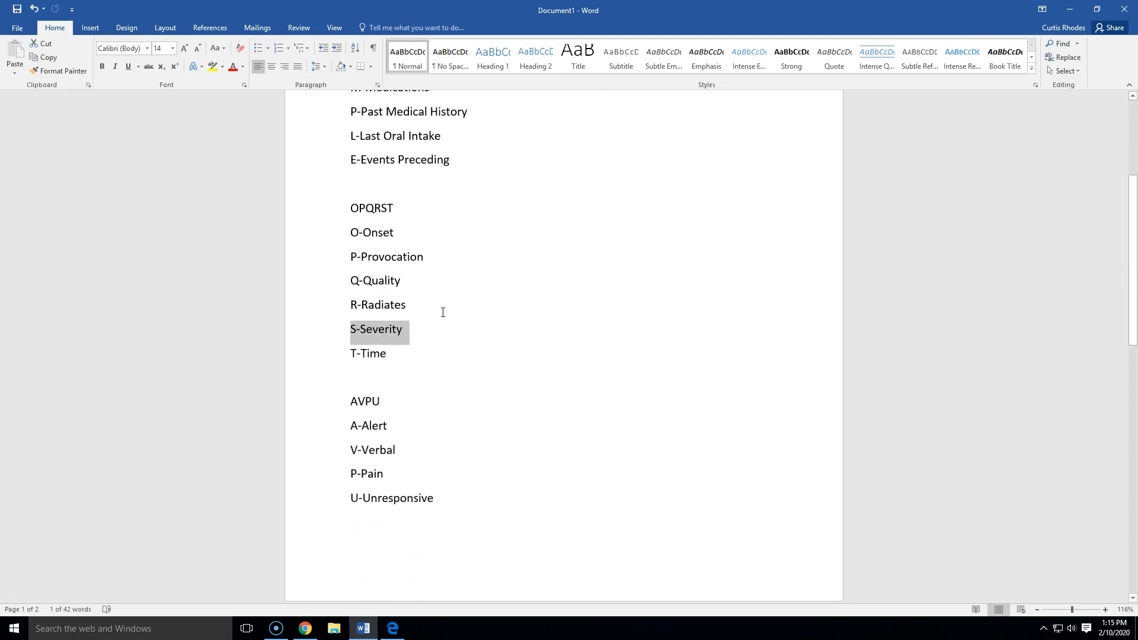
{"action": "mouse_move", "coordinate": [448, 353]}
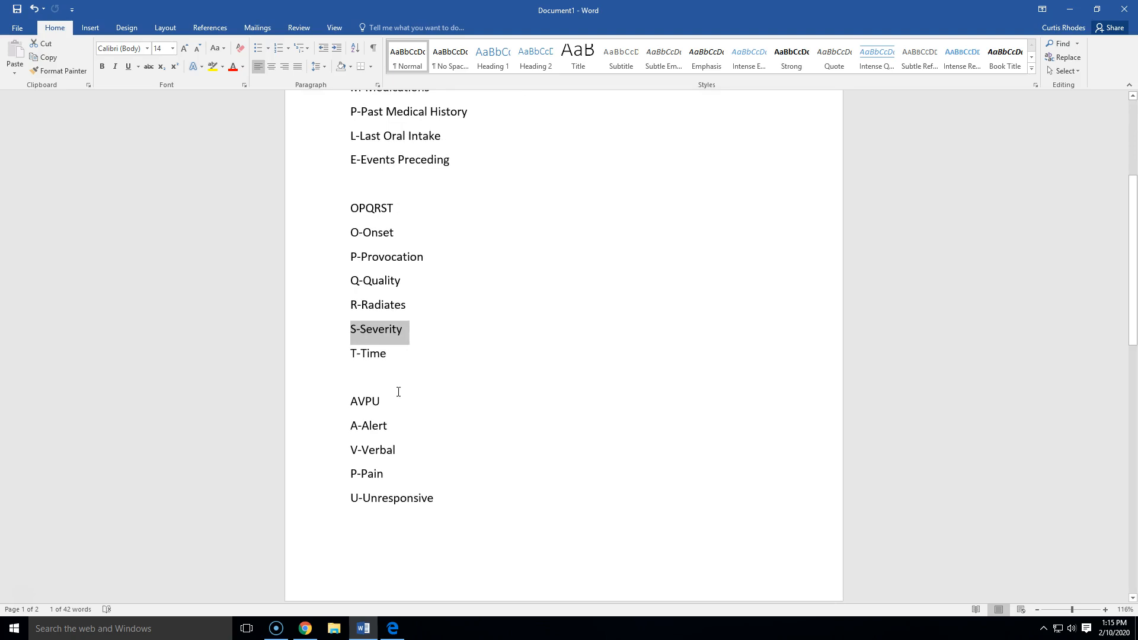
{"action": "mouse_move", "coordinate": [312, 209]}
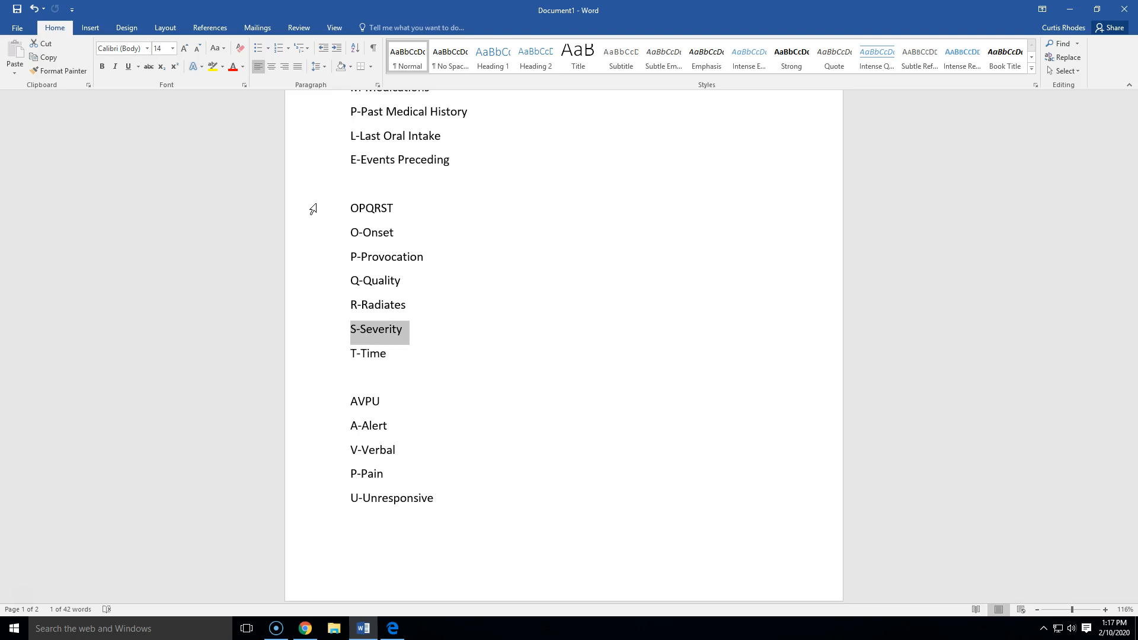
{"action": "scroll", "scroll_direction": "down", "scroll_amount": 3}
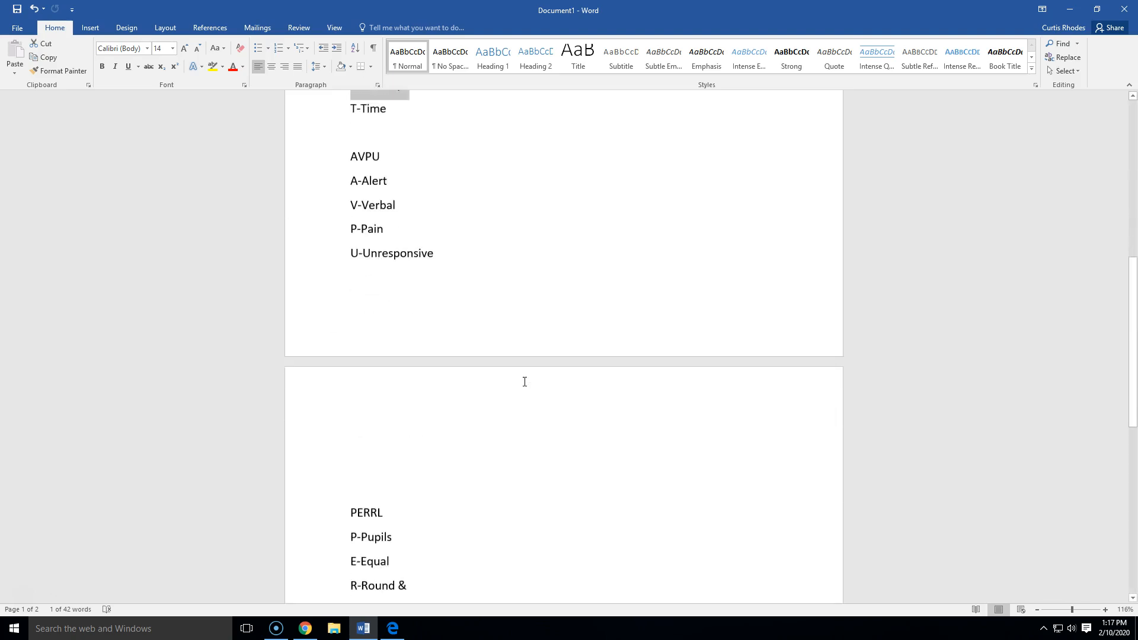
{"action": "scroll", "scroll_direction": "down", "scroll_amount": 3}
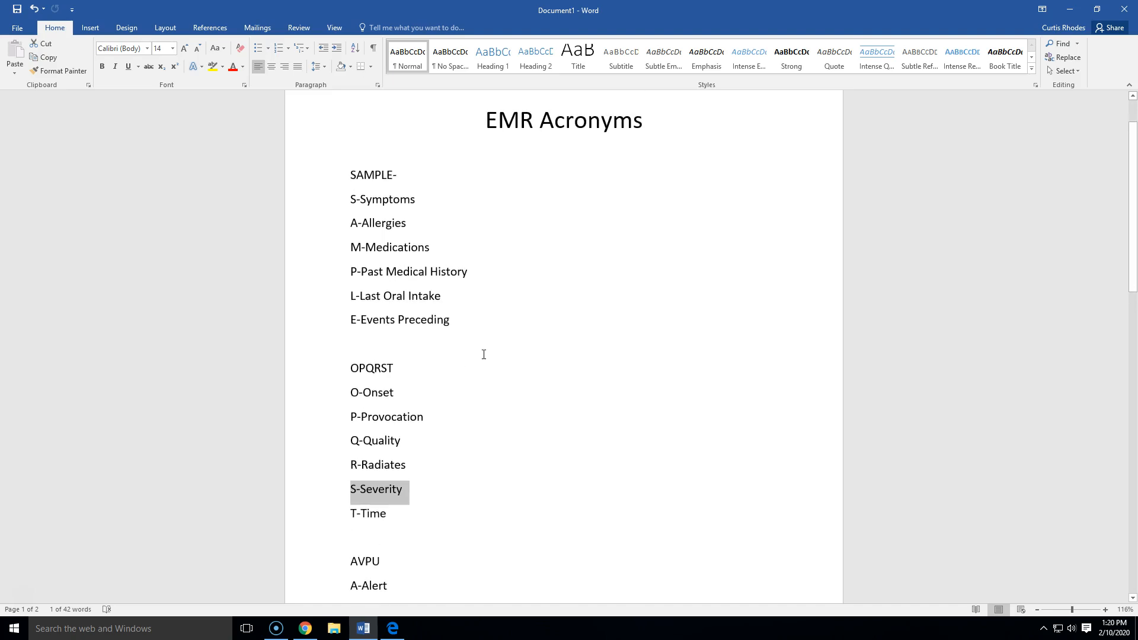
{"action": "scroll", "scroll_direction": "down", "scroll_amount": 3}
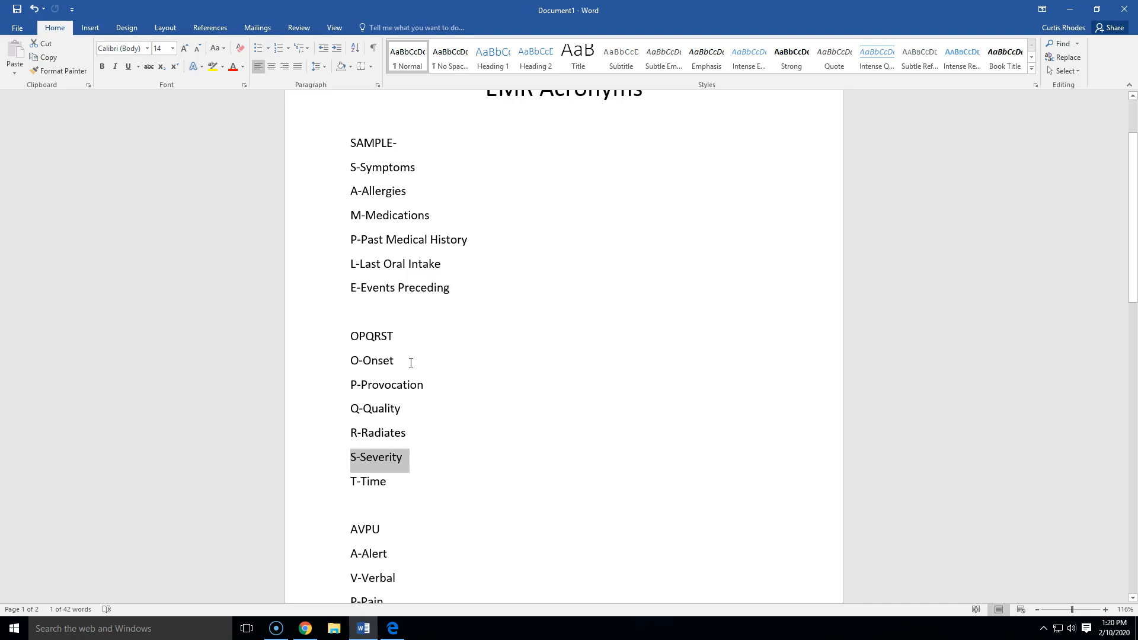
{"action": "mouse_move", "coordinate": [386, 341]}
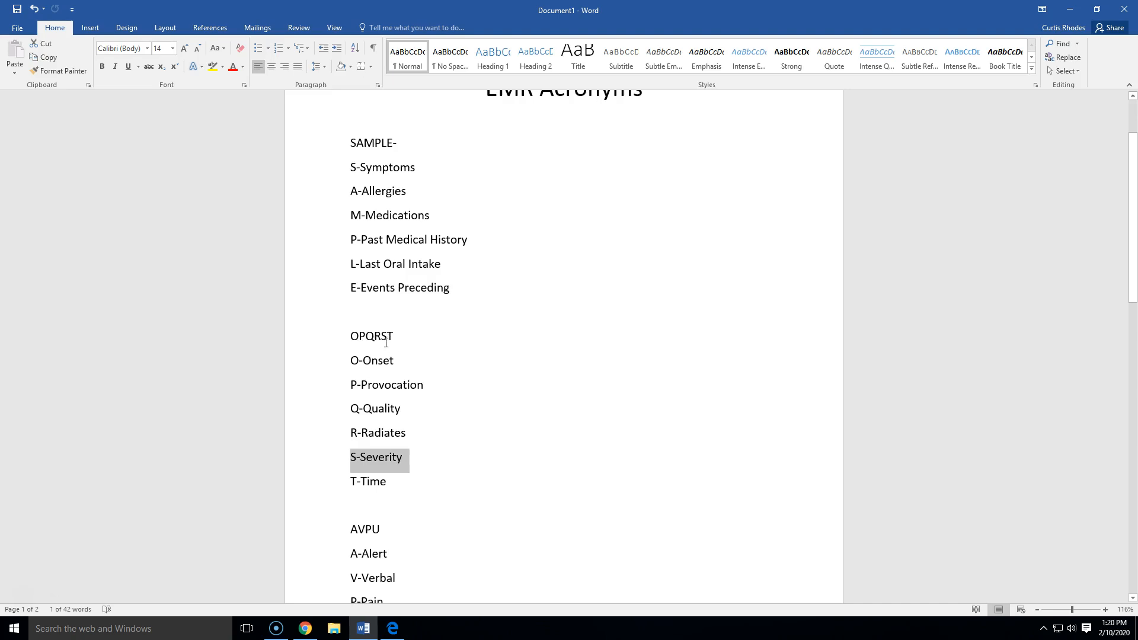
{"action": "mouse_move", "coordinate": [379, 361]}
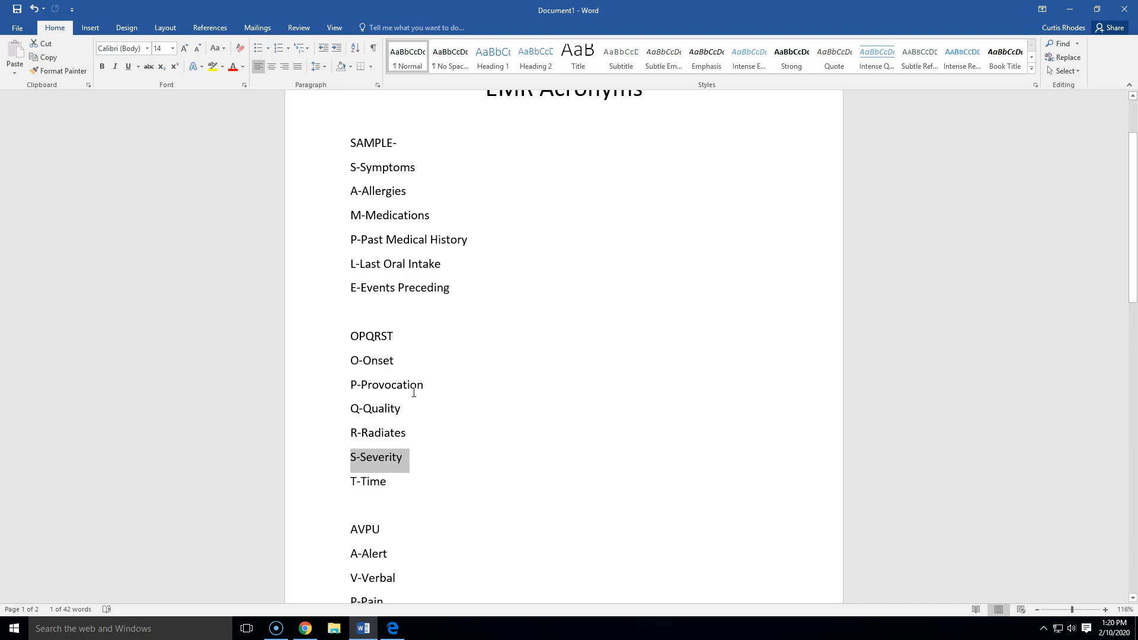
{"action": "mouse_move", "coordinate": [403, 384]}
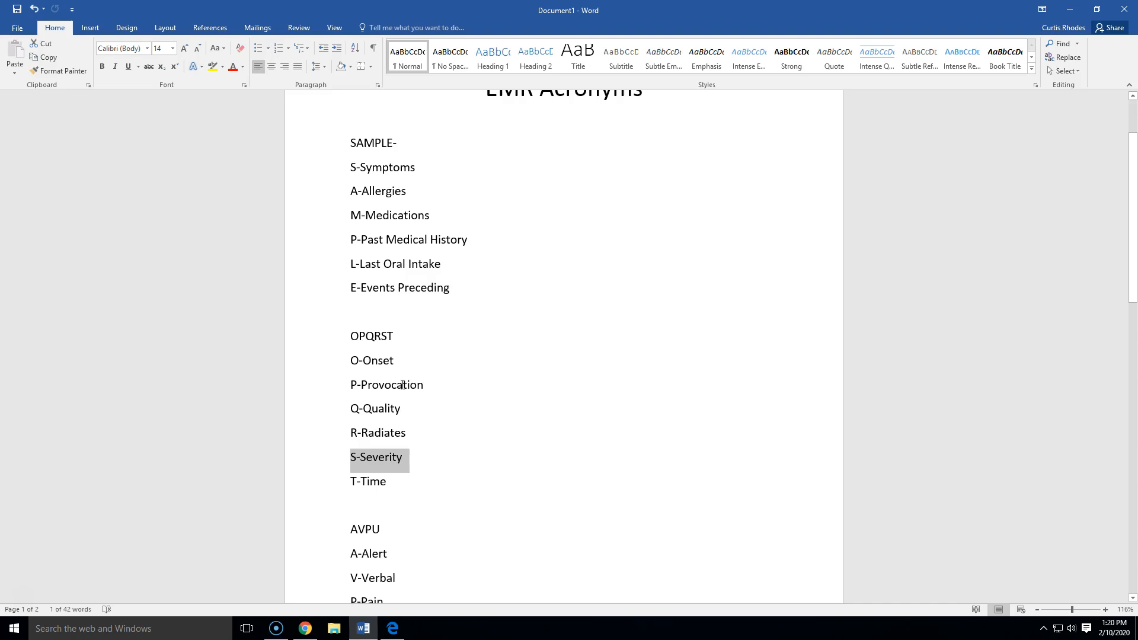
{"action": "scroll", "scroll_direction": "down", "scroll_amount": 3}
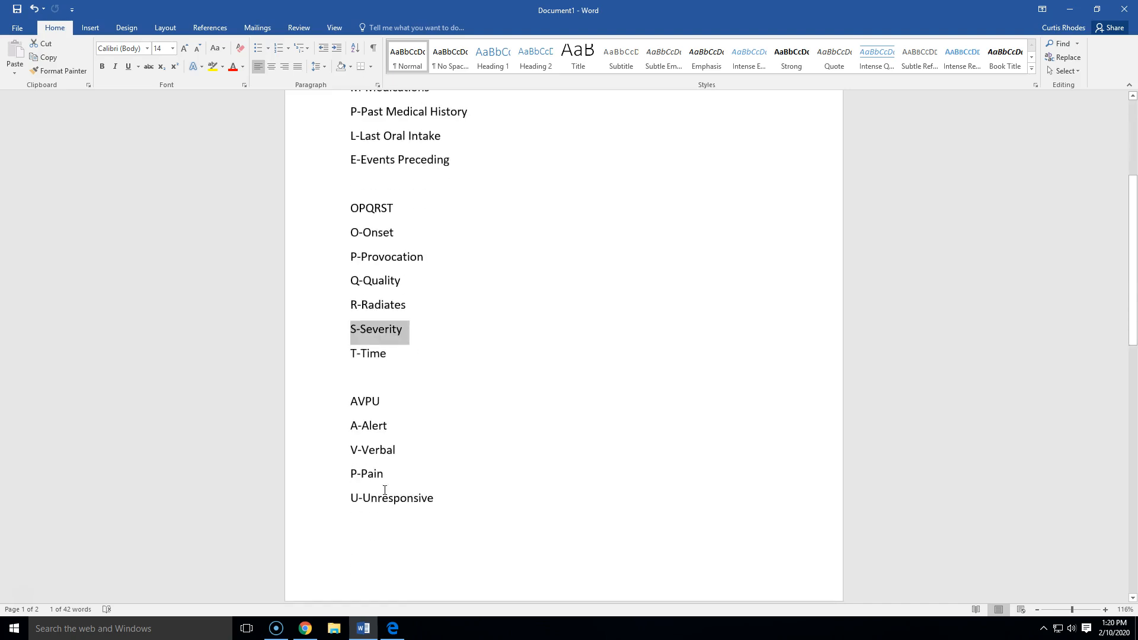
{"action": "scroll", "scroll_direction": "down", "scroll_amount": 3}
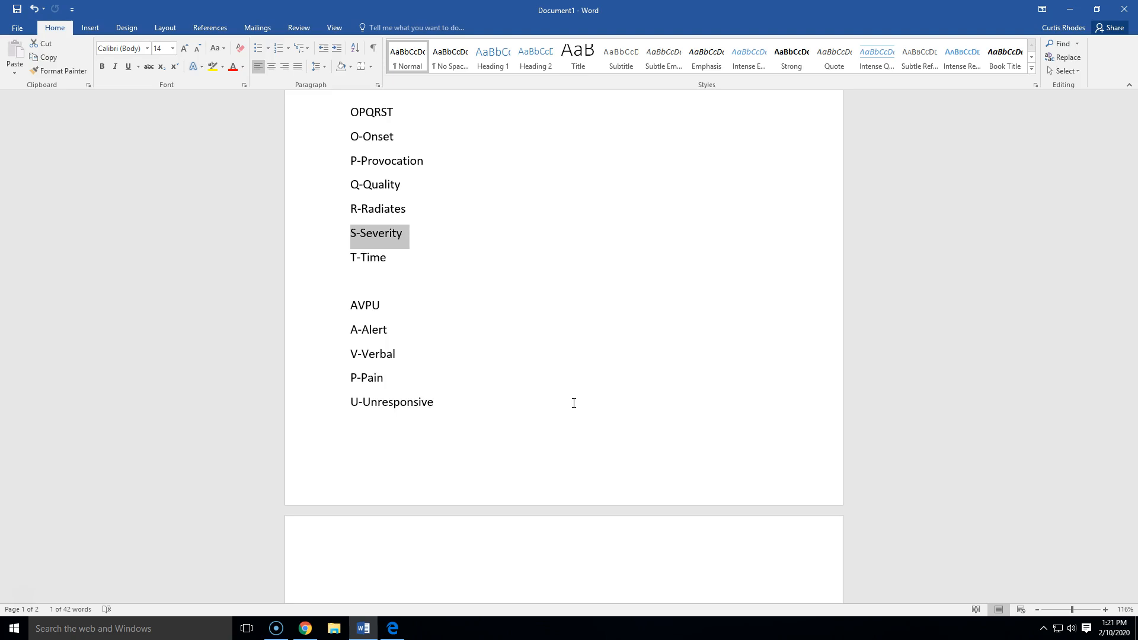
{"action": "scroll", "scroll_direction": "down", "scroll_amount": 3}
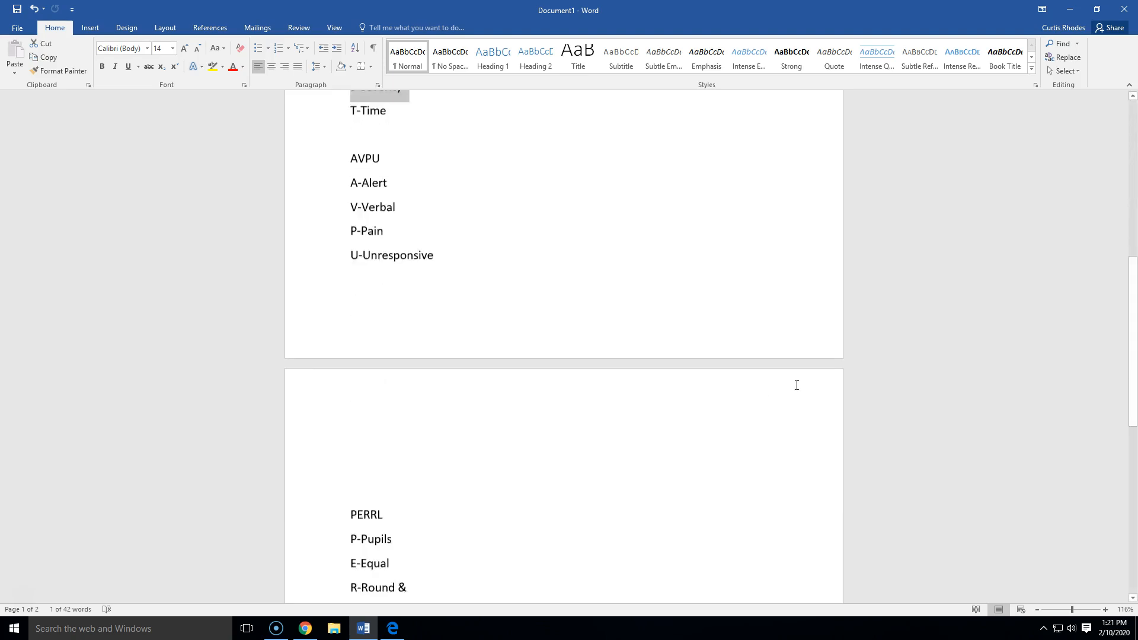
{"action": "scroll", "scroll_direction": "down", "scroll_amount": 3}
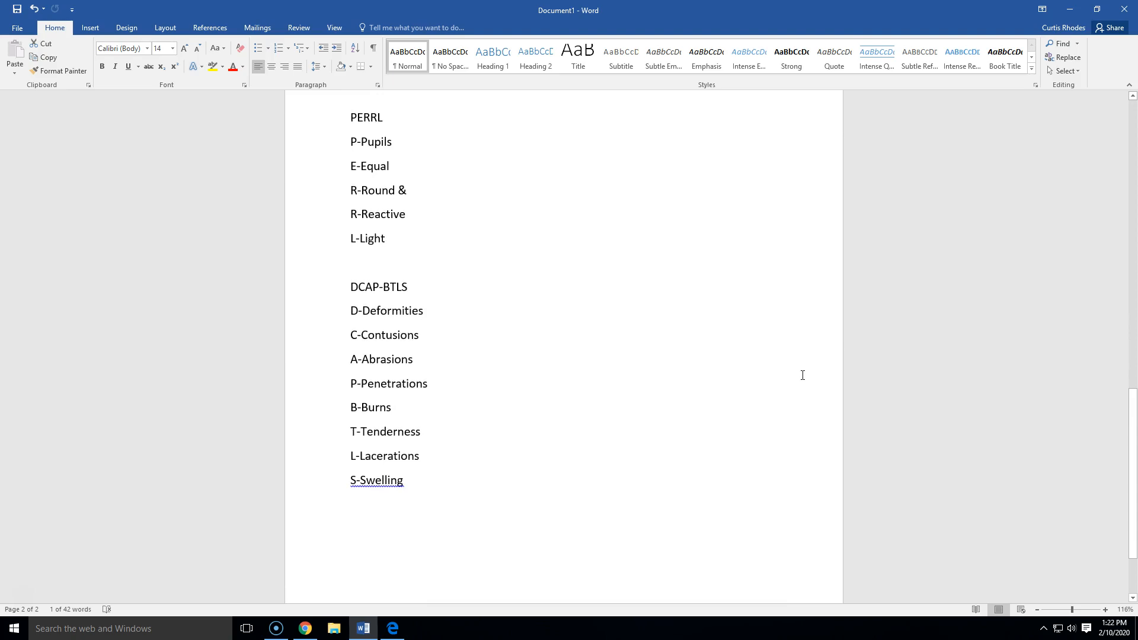
{"action": "scroll", "scroll_direction": "up", "scroll_amount": 3}
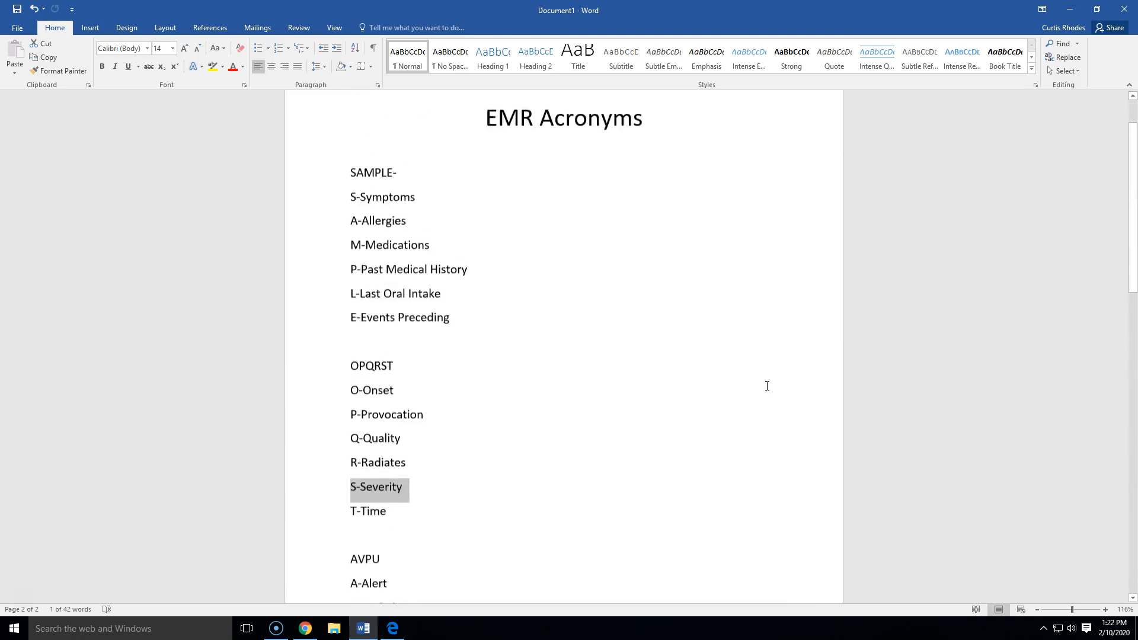